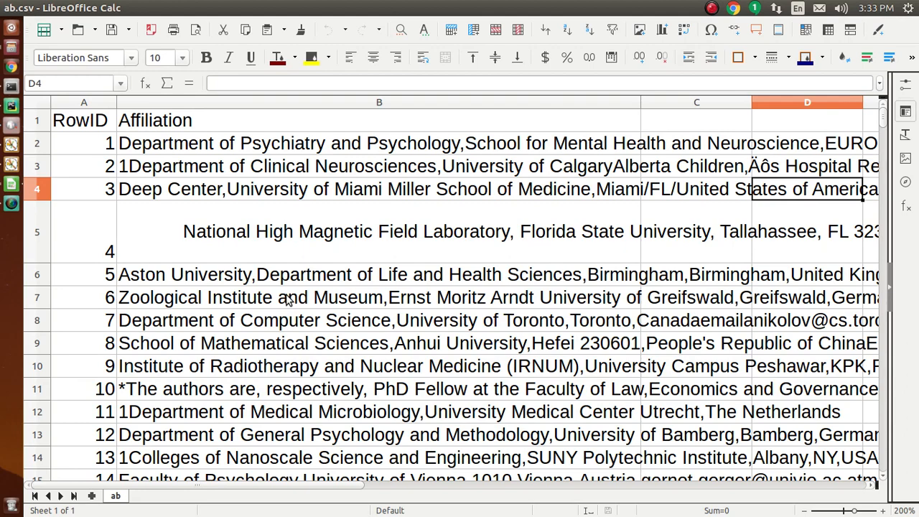
mouse_move(201, 152)
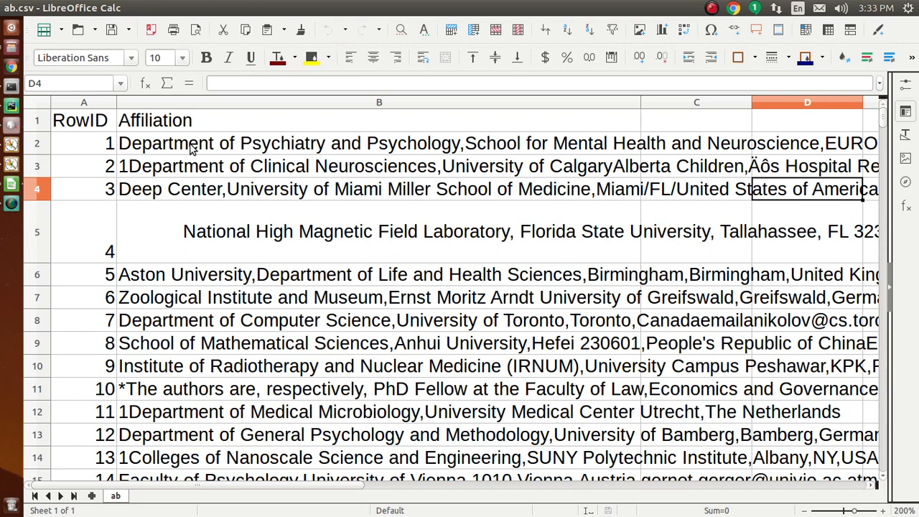
mouse_move(221, 233)
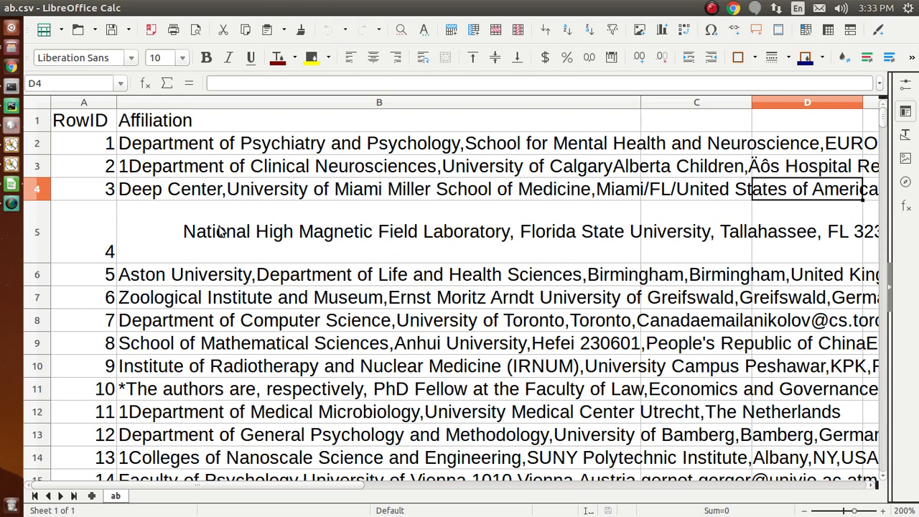
mouse_move(235, 250)
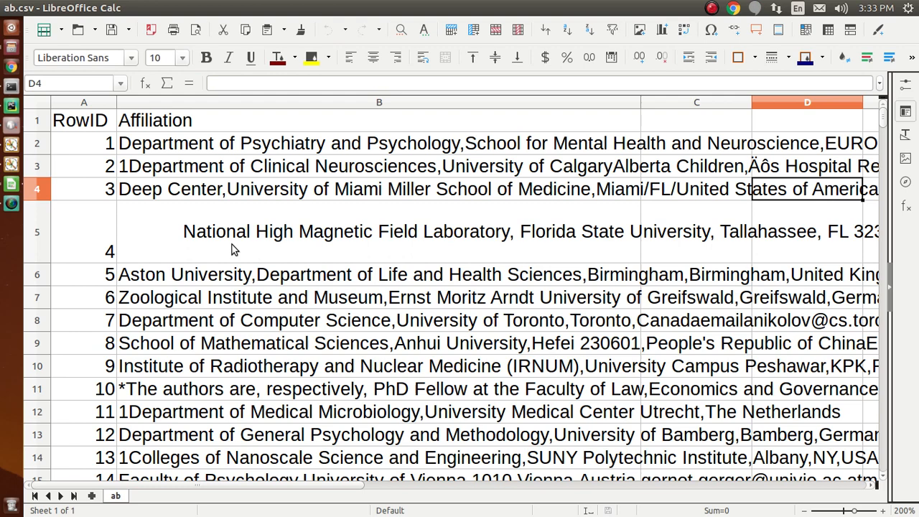
mouse_move(173, 150)
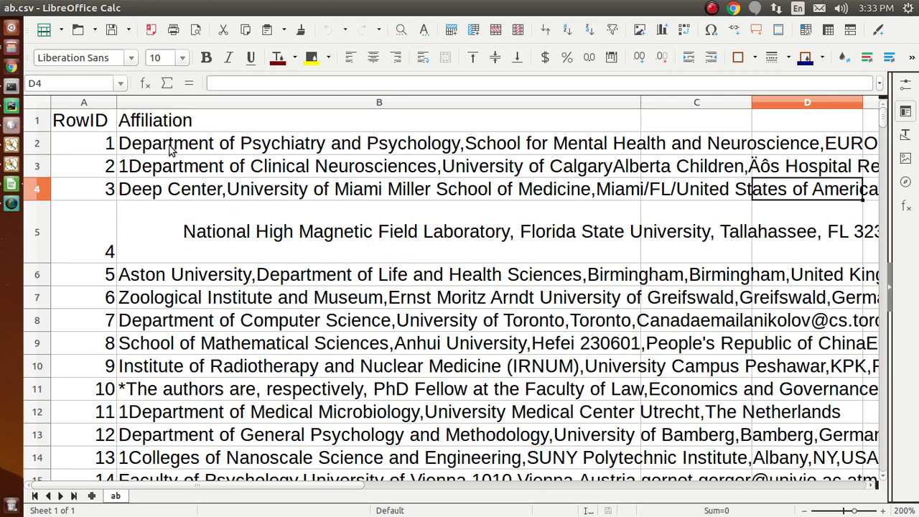
Step: Review the first Affiliation entry and the printed split columns, then rerun the dataclean script
left_click(378, 144)
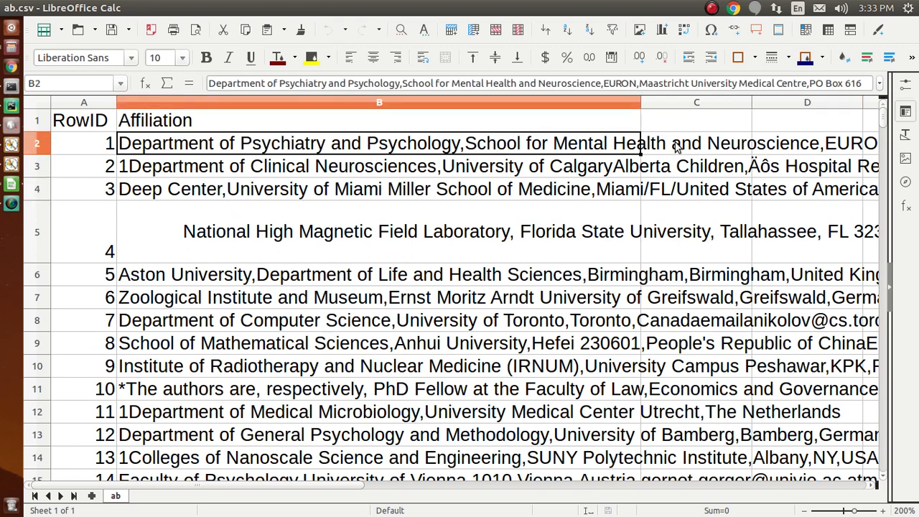
left_click(696, 144)
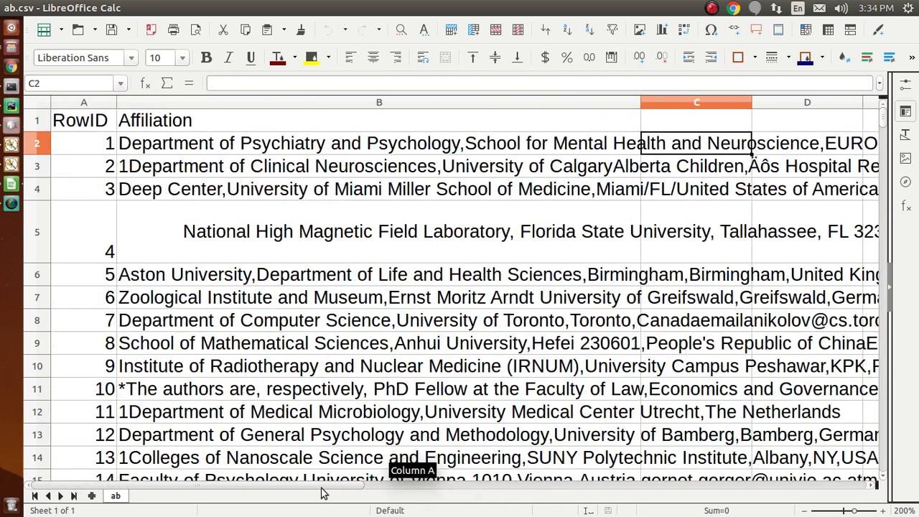
mouse_move(169, 276)
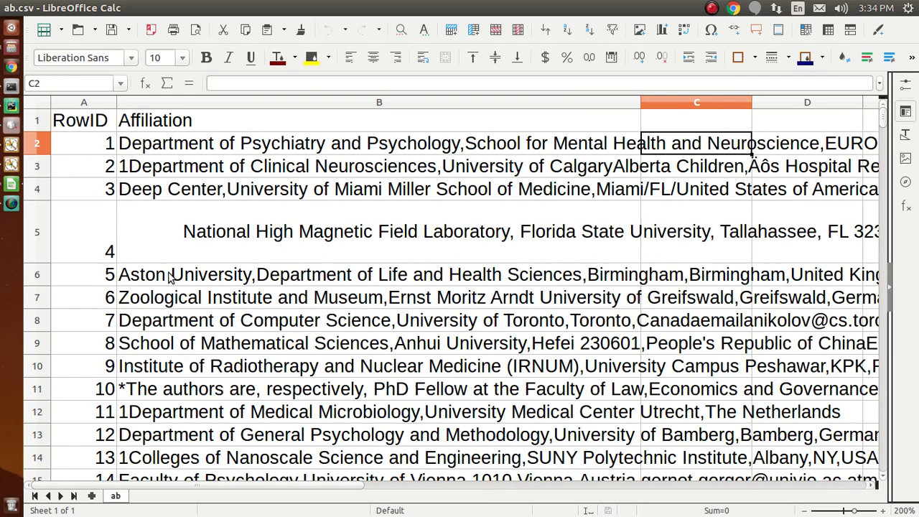
mouse_move(169, 194)
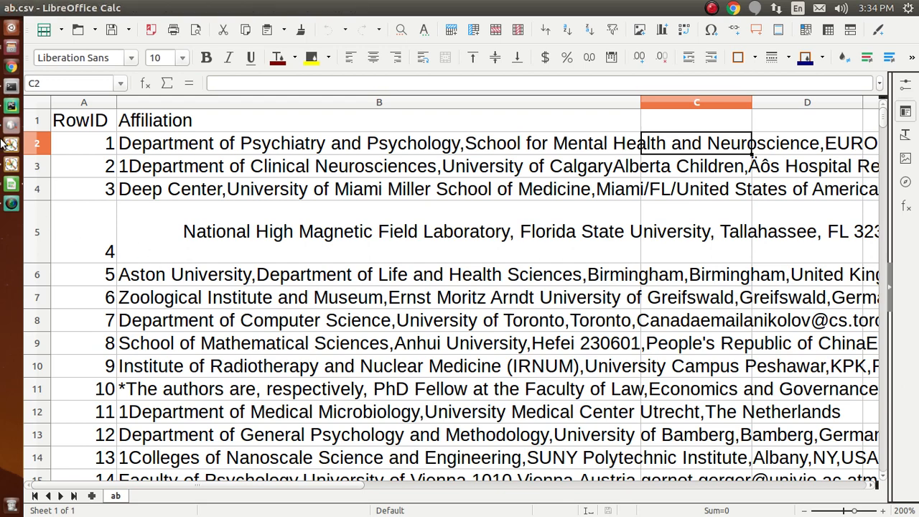
mouse_move(12, 106)
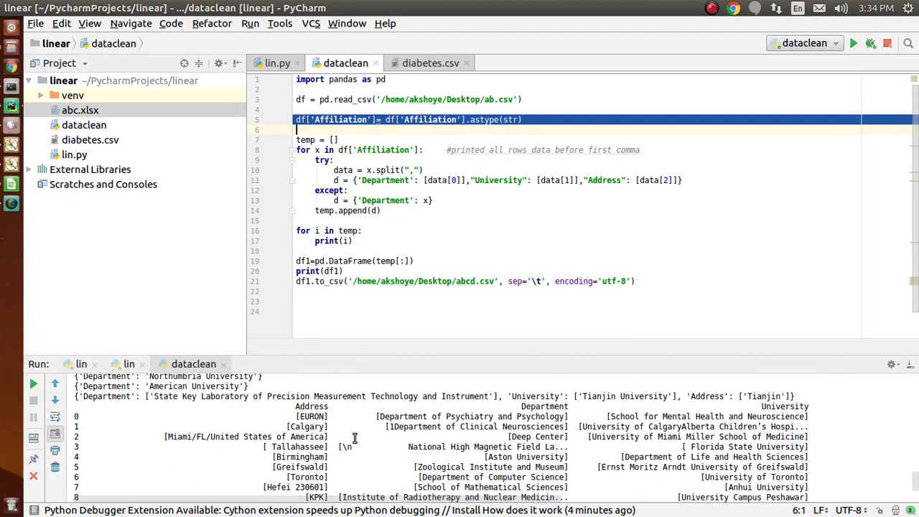
scroll("down", 3)
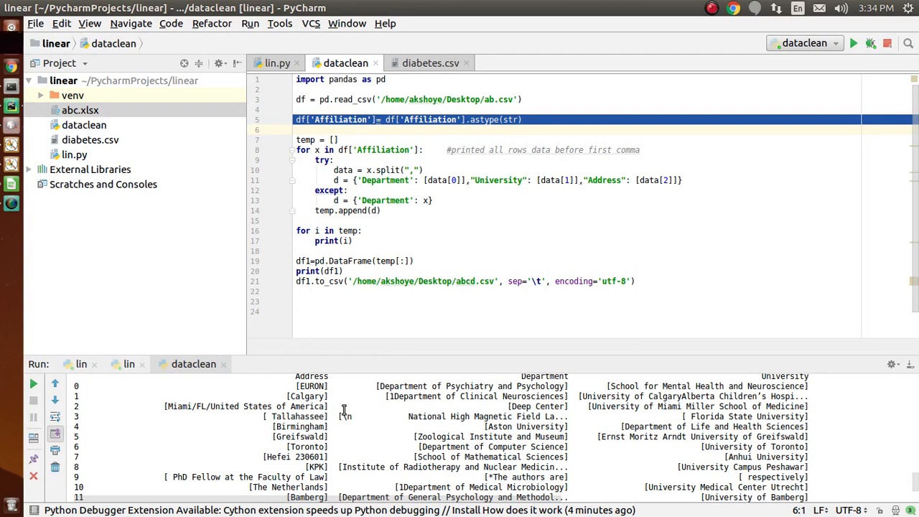
mouse_move(363, 385)
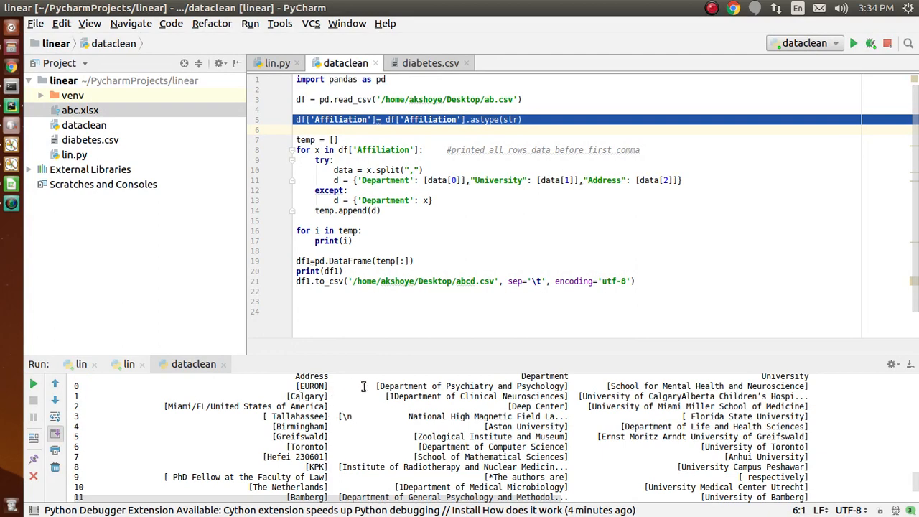
mouse_move(409, 384)
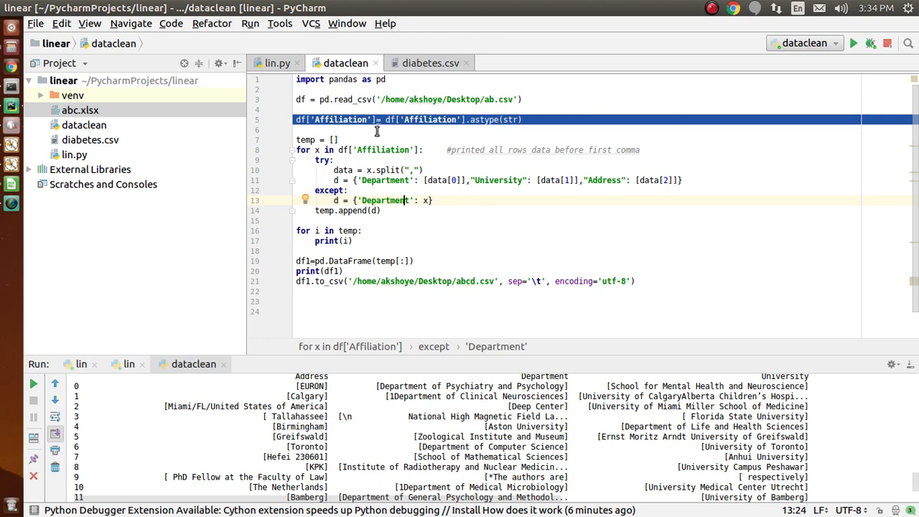
mouse_move(447, 129)
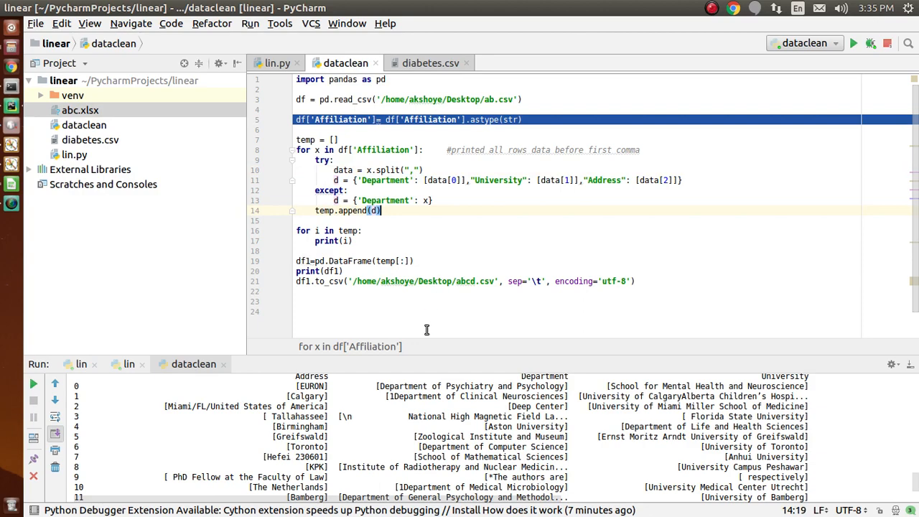
mouse_move(394, 442)
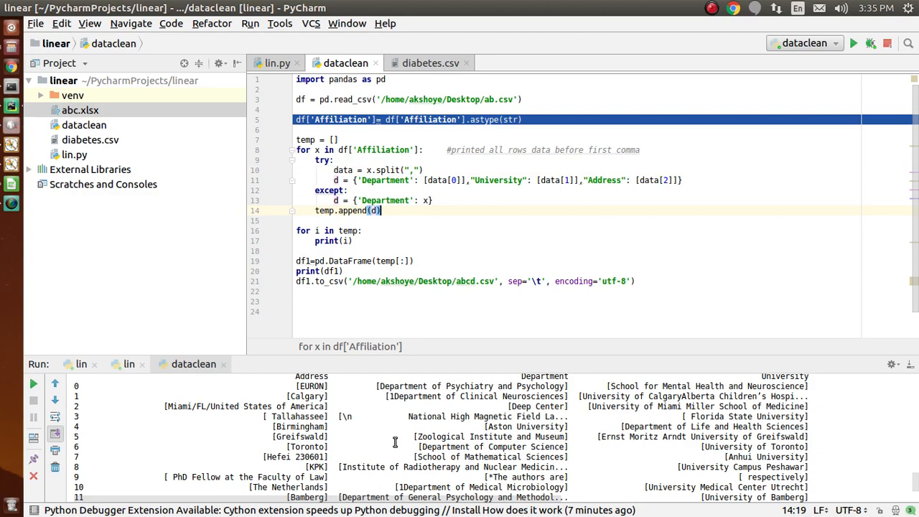
scroll("down", 3)
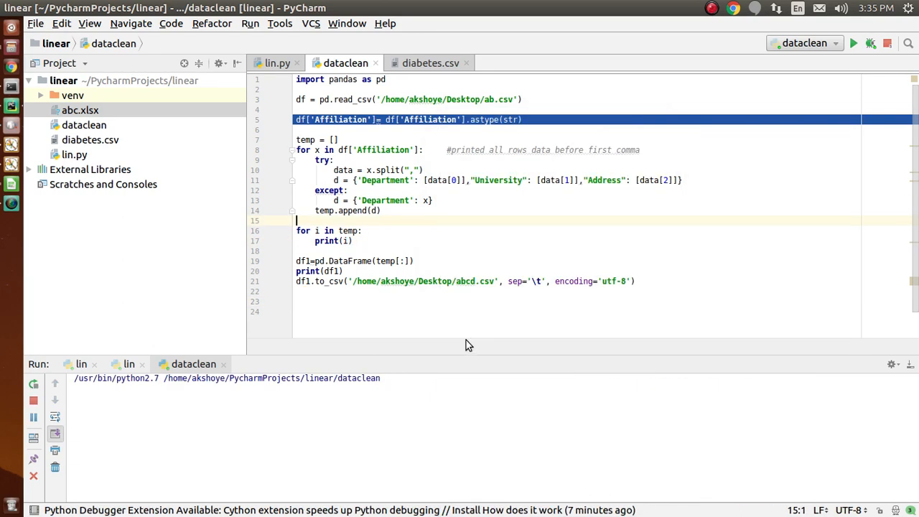
Step: Browse the rerun's printed Address, Department and University table through its final rows
left_click(852, 43)
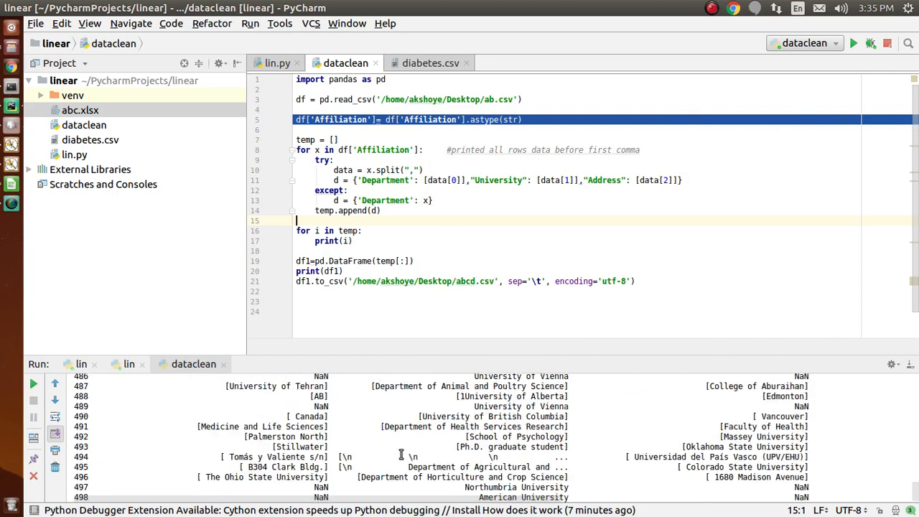
scroll("up", 3)
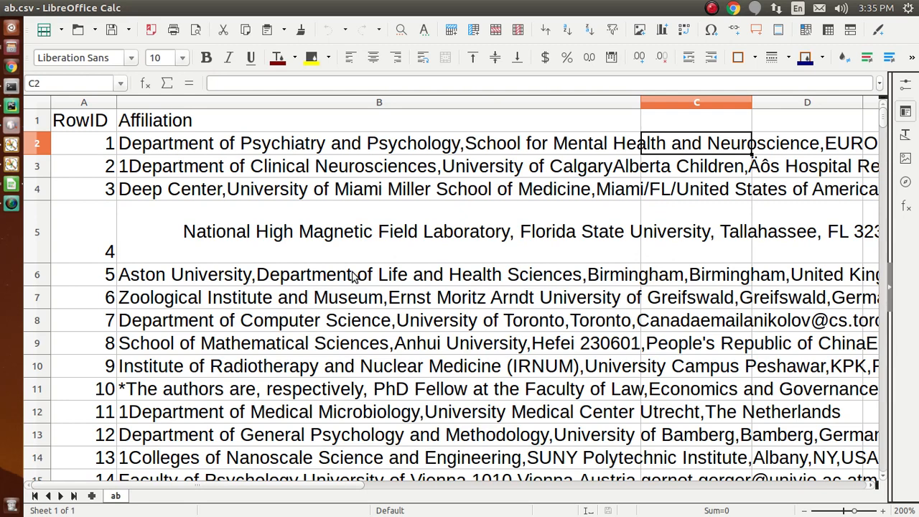
mouse_move(172, 161)
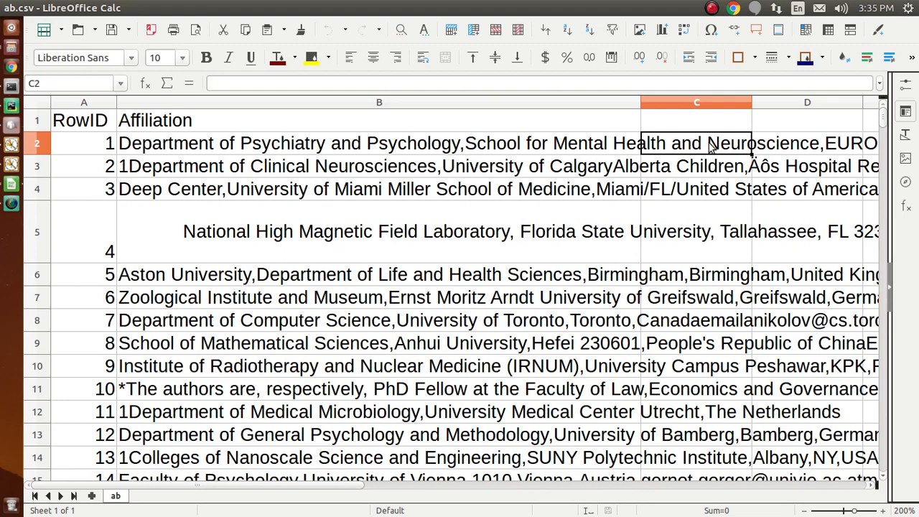
mouse_move(629, 152)
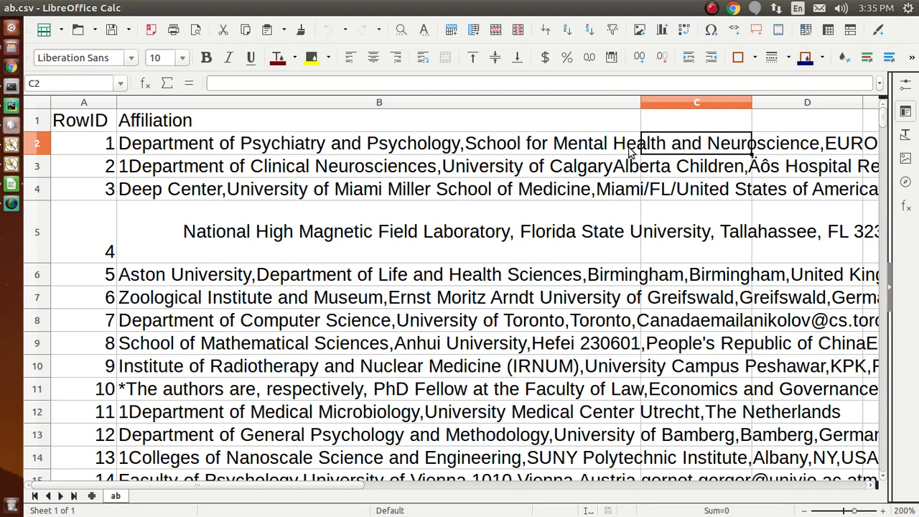
mouse_move(462, 161)
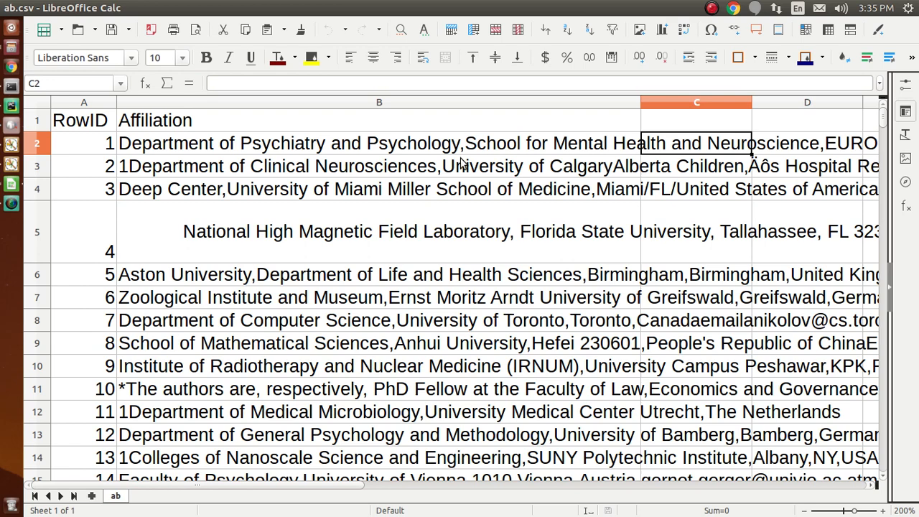
mouse_move(11, 188)
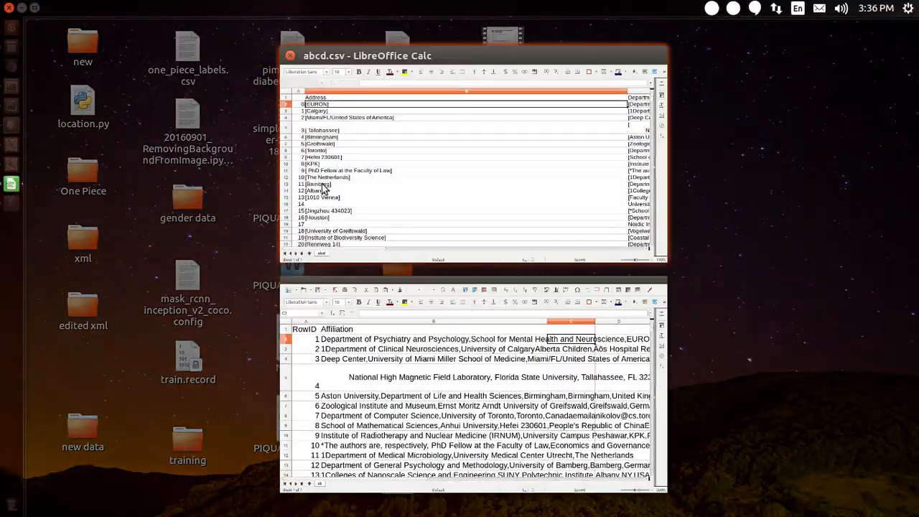
Step: Open abcd.csv from the Desktop in LibreOffice Calc beside ab.csv for comparison
double_click(368, 55)
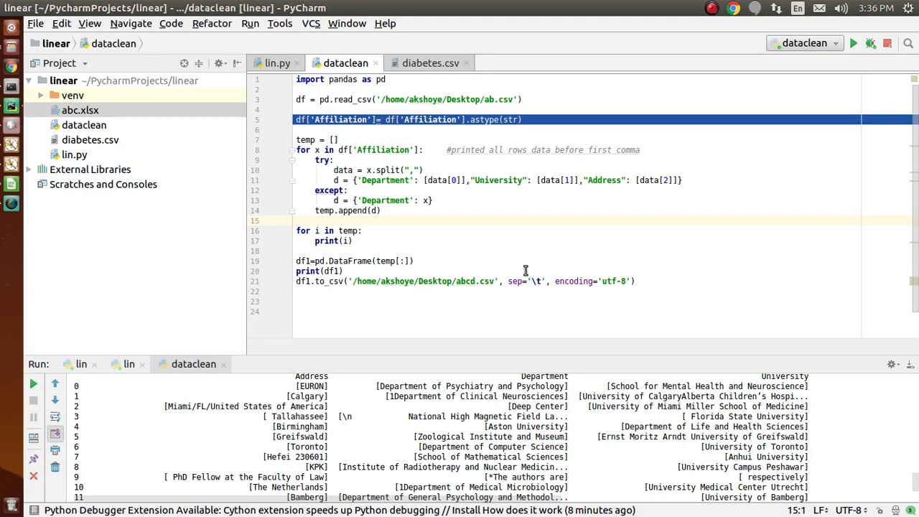
mouse_move(458, 233)
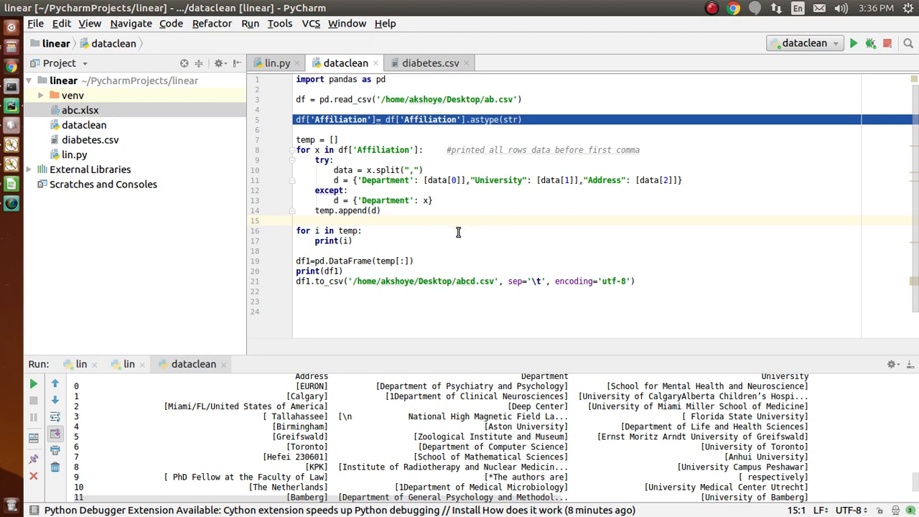